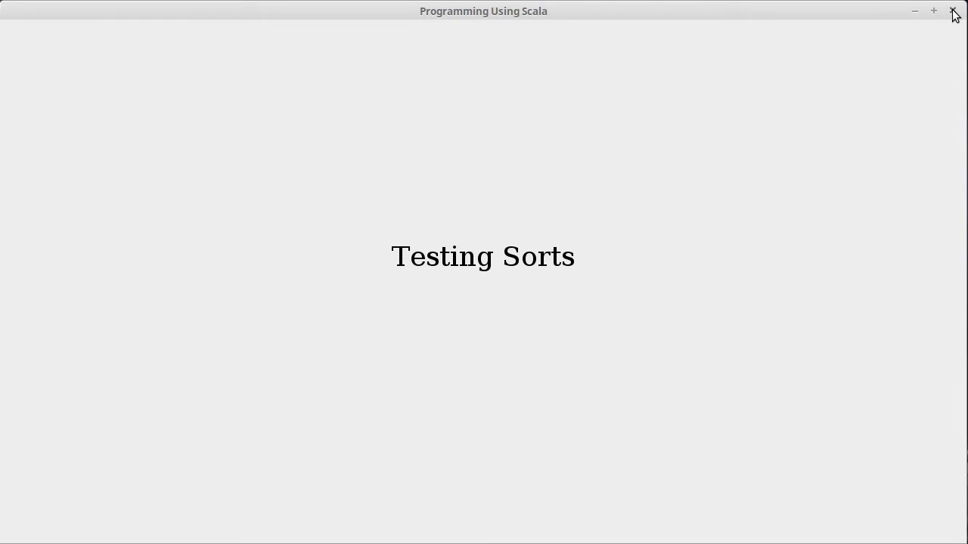
Dismiss the 'Testing Sorts' title slide to reveal Vim and the Scala REPL.
left_click(952, 11)
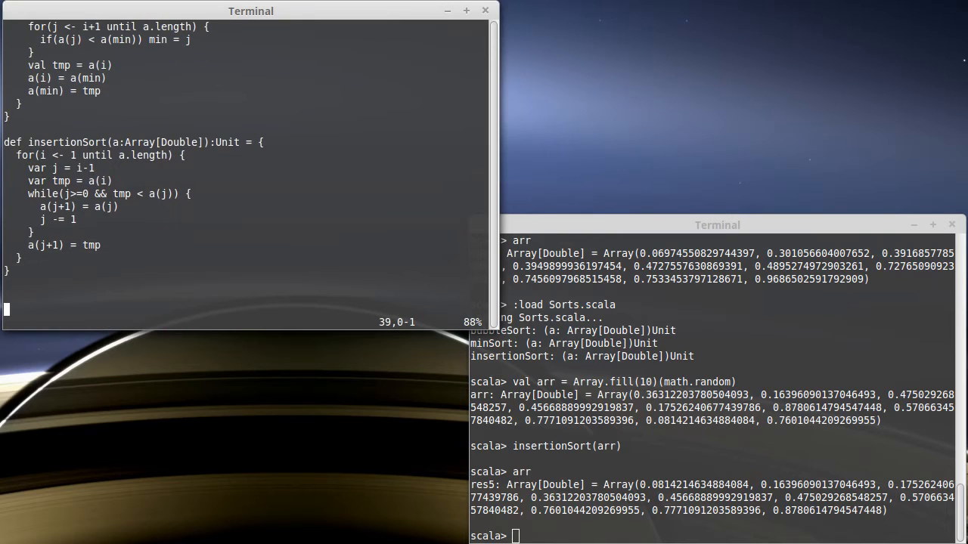
Write the header def isSorted(a:Array[Double]):Boolean = { } below insertionSort.
key("i")
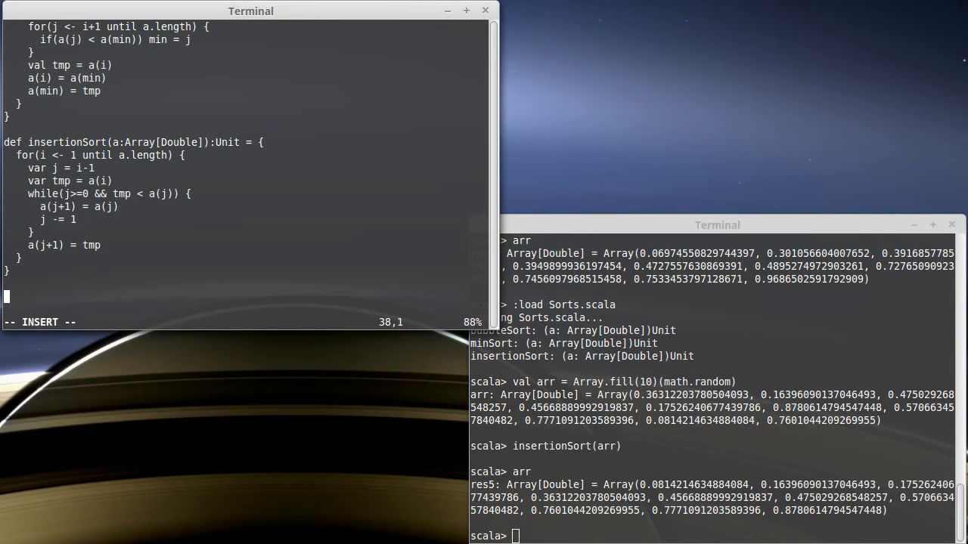
type("def")
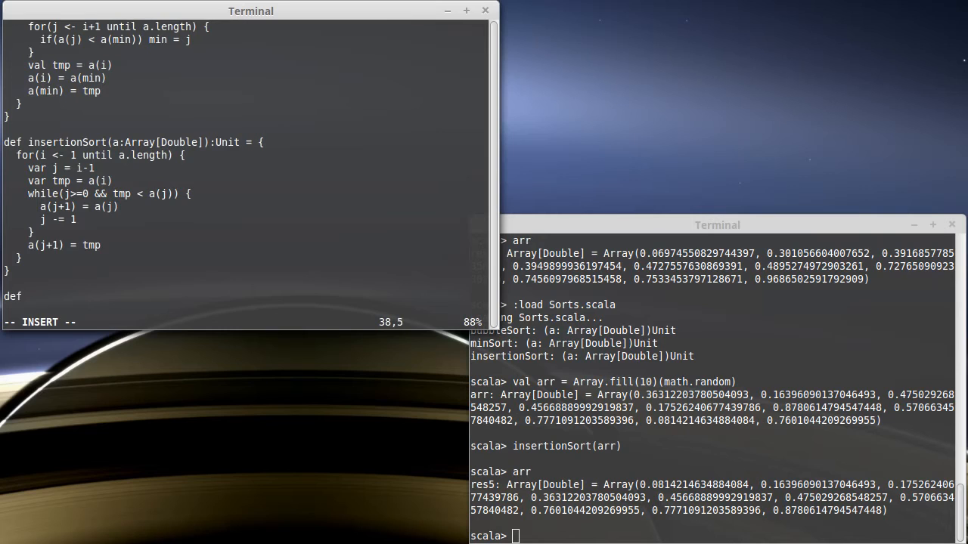
type("isSorted")
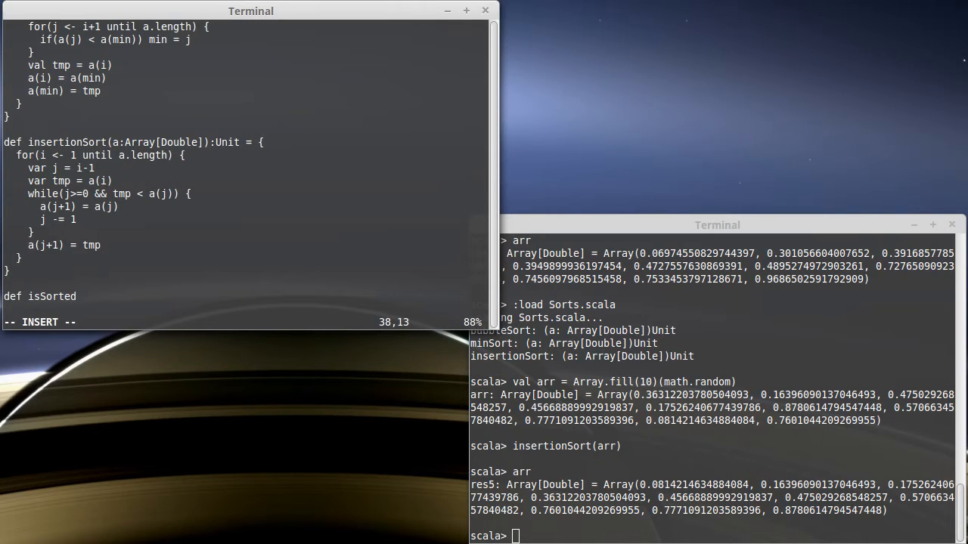
type("(")
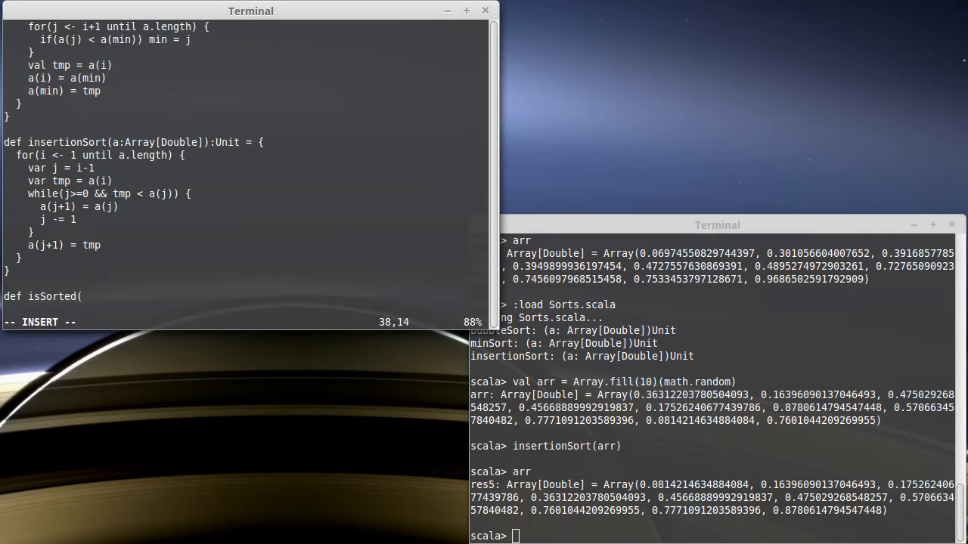
type("a:Array[Double")
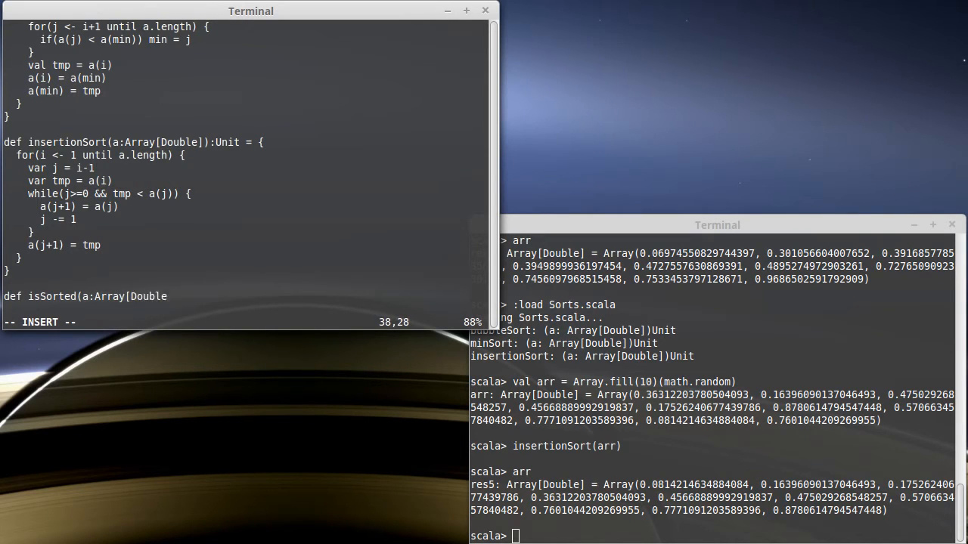
type("]):")
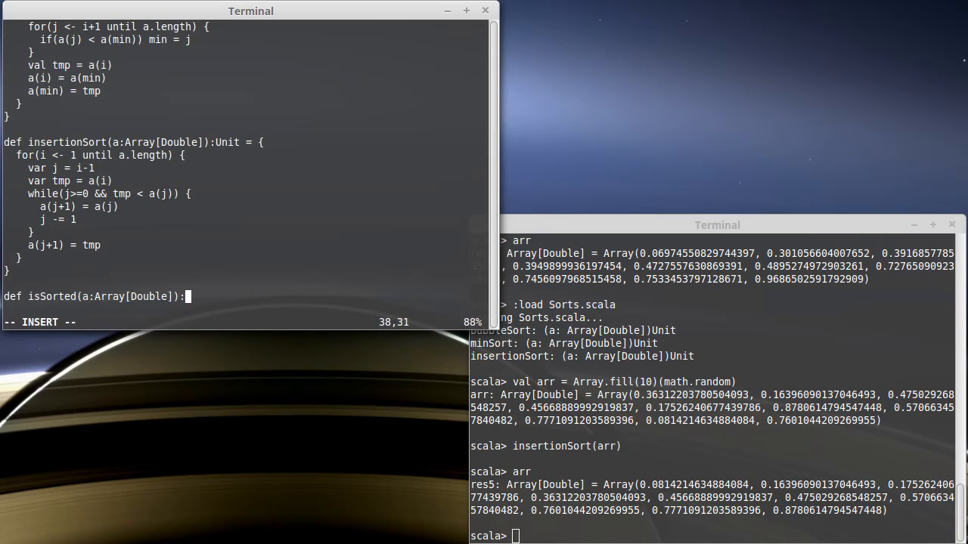
type("Boolean")
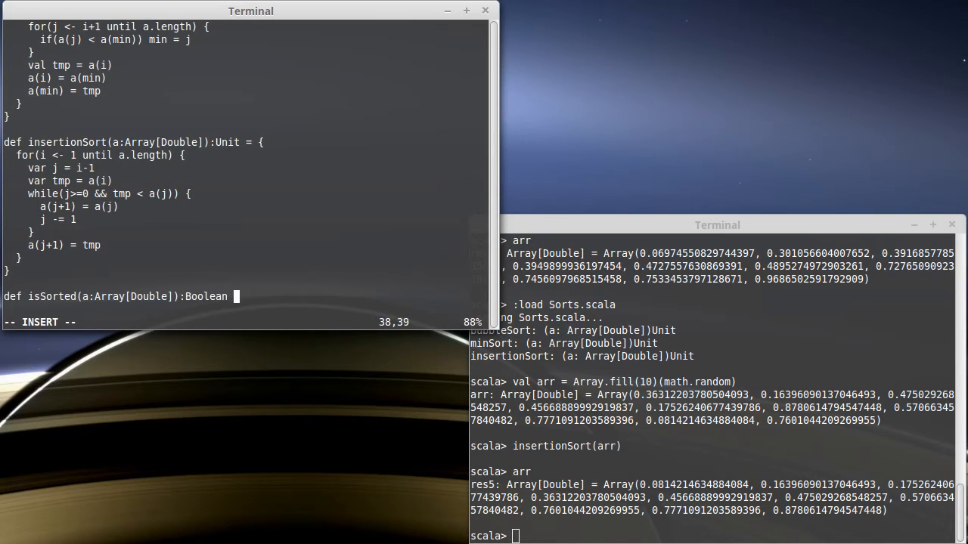
key("Escape")
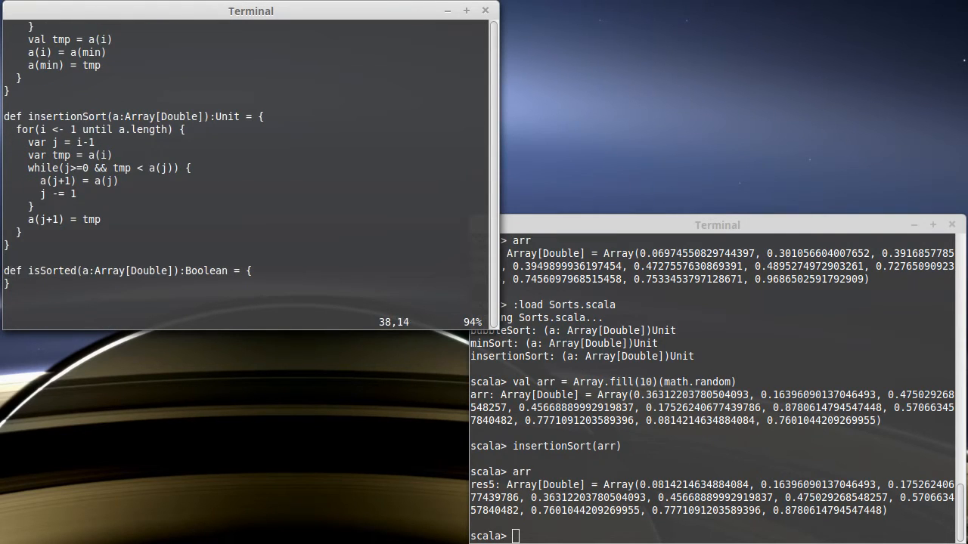
Split the isSorted braces so an indented blank body line sits between them.
left_click(83, 270)
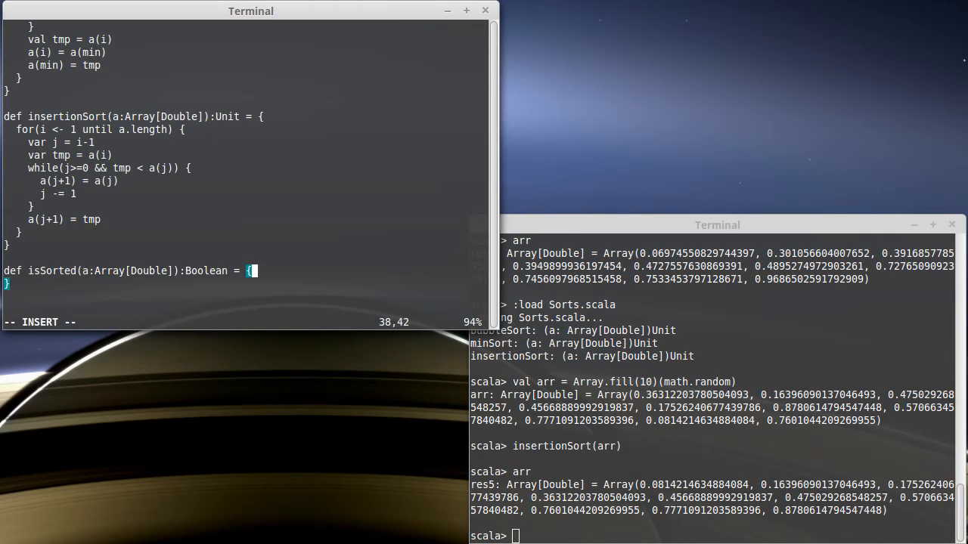
key("Return")
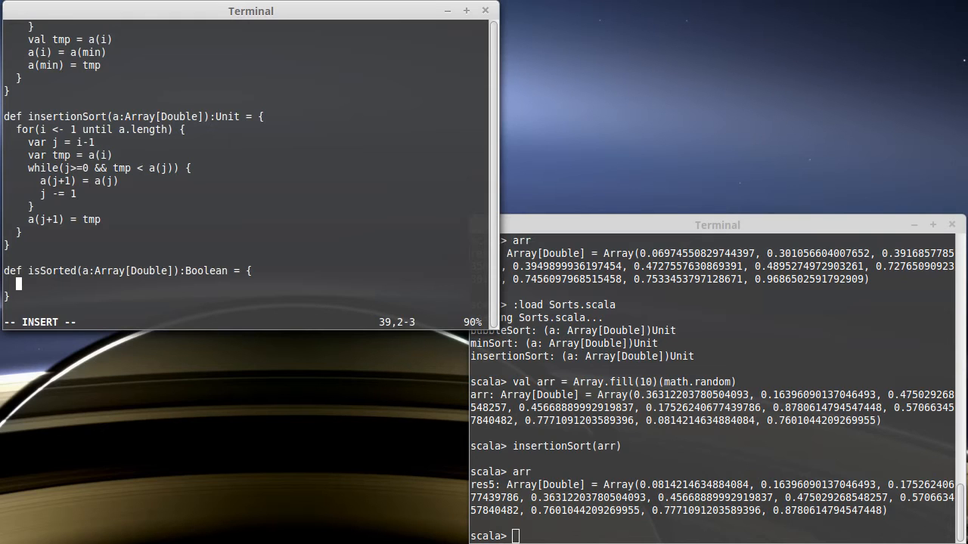
Begin the isSorted body with a.zip(a.tail) pairing each element with its successor.
type("a")
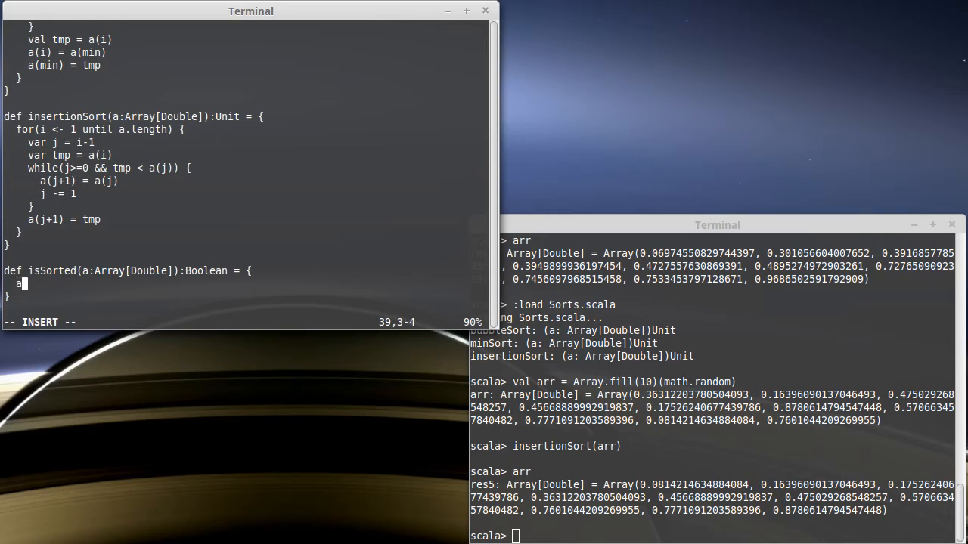
type(".")
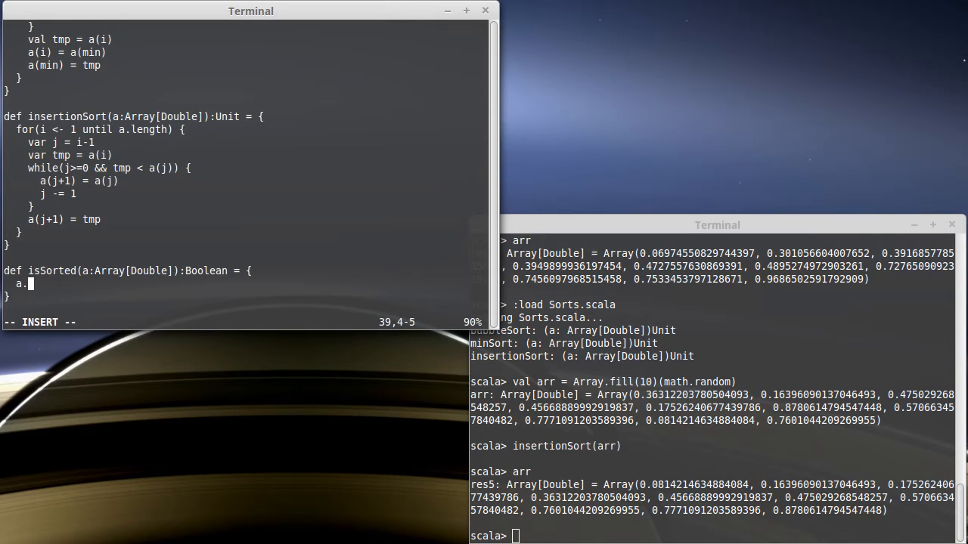
type("zip(")
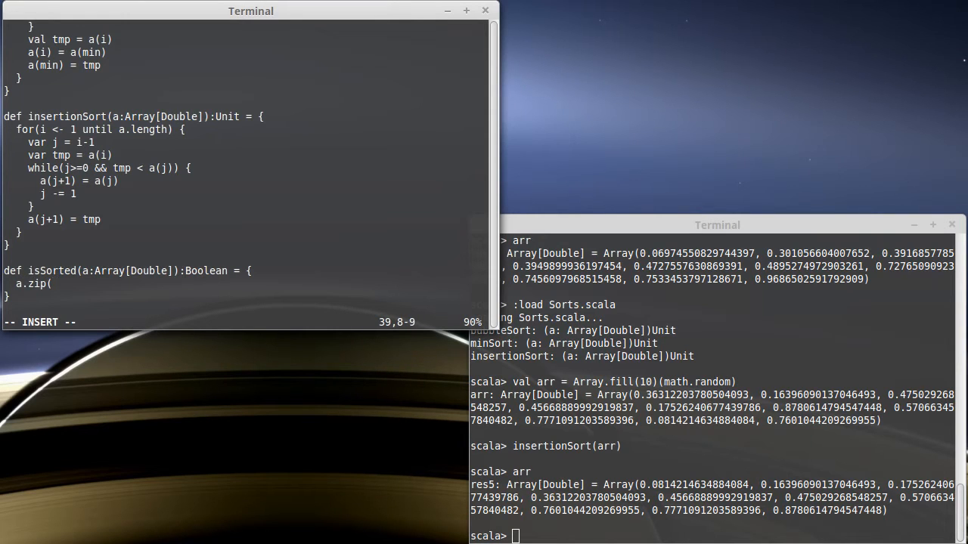
type("(a.tail)")
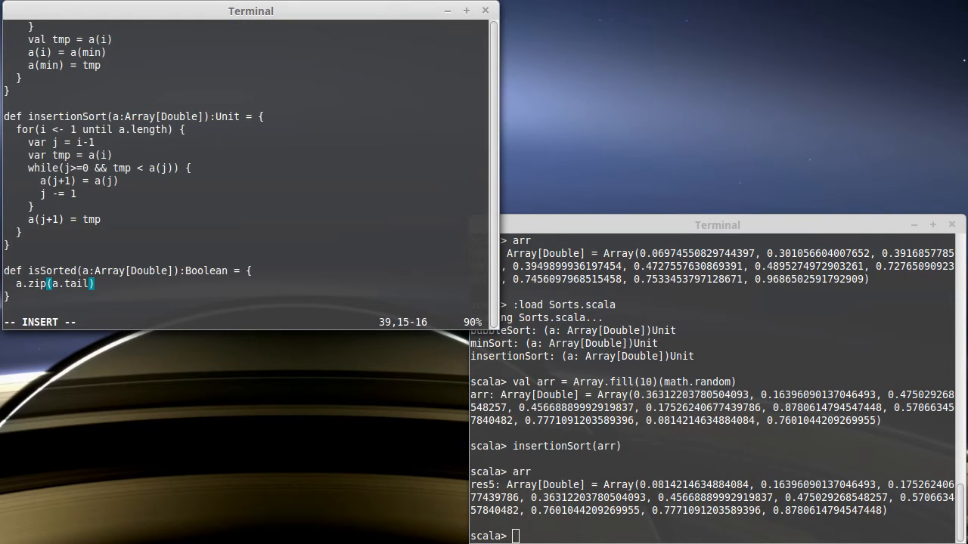
mouse_move(275, 260)
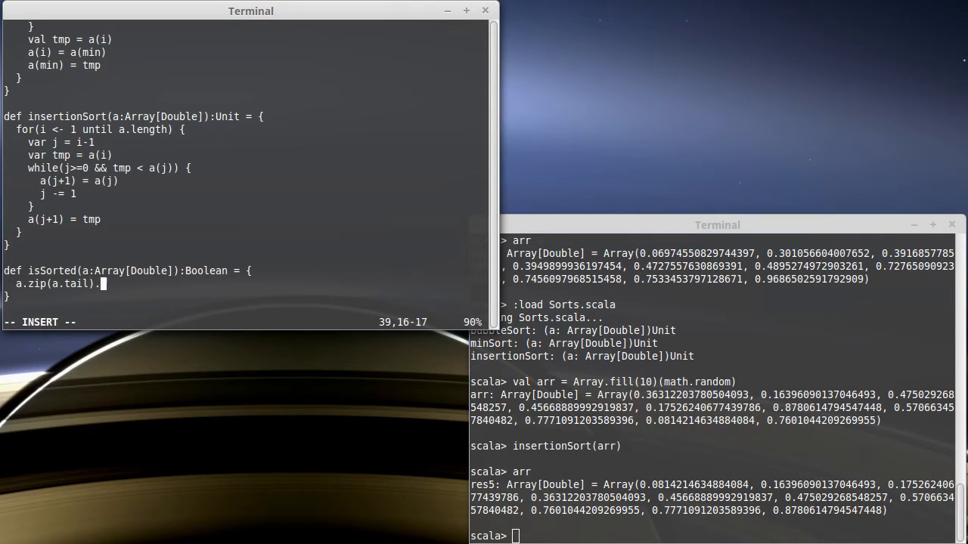
Complete the body as .forall(t => t._1 <= t._2) and save Sorts.scala.
type("forall")
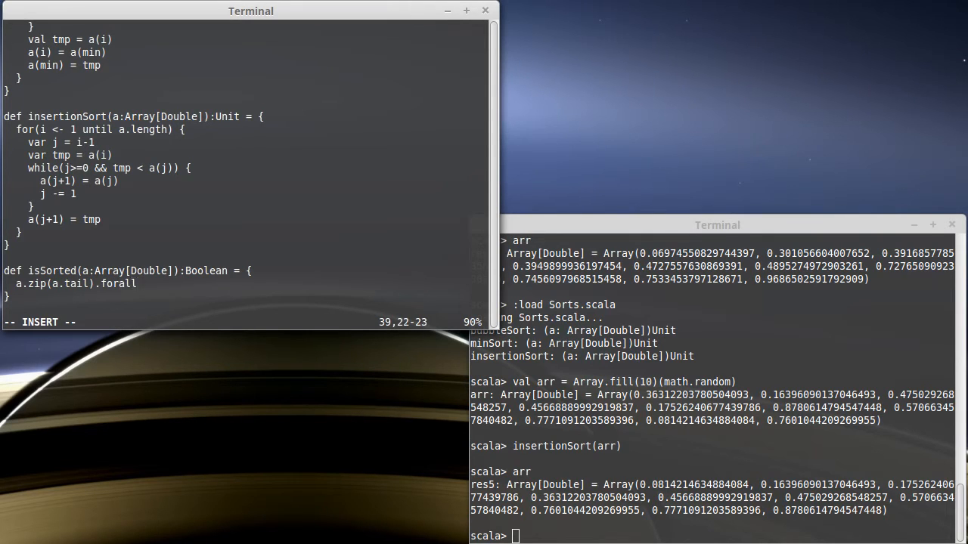
type("(t =")
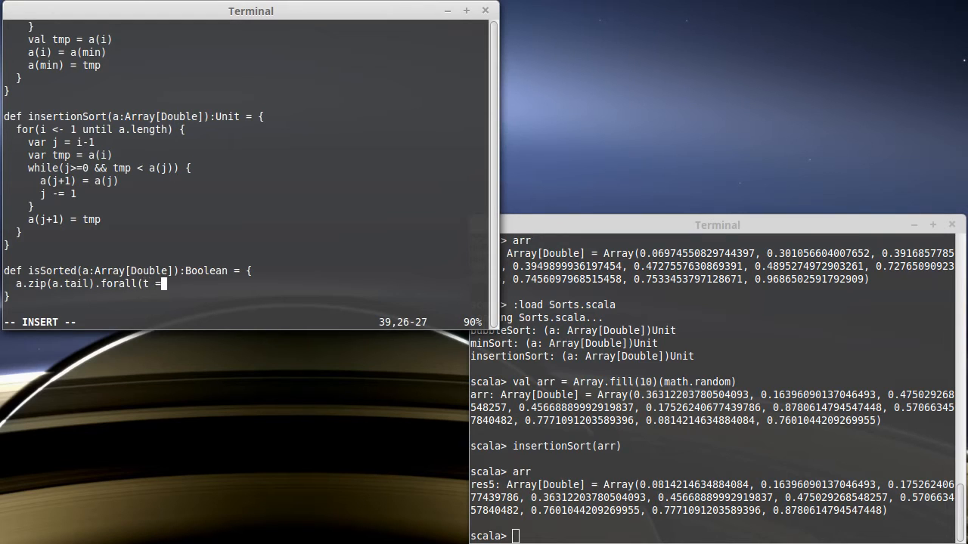
type(">")
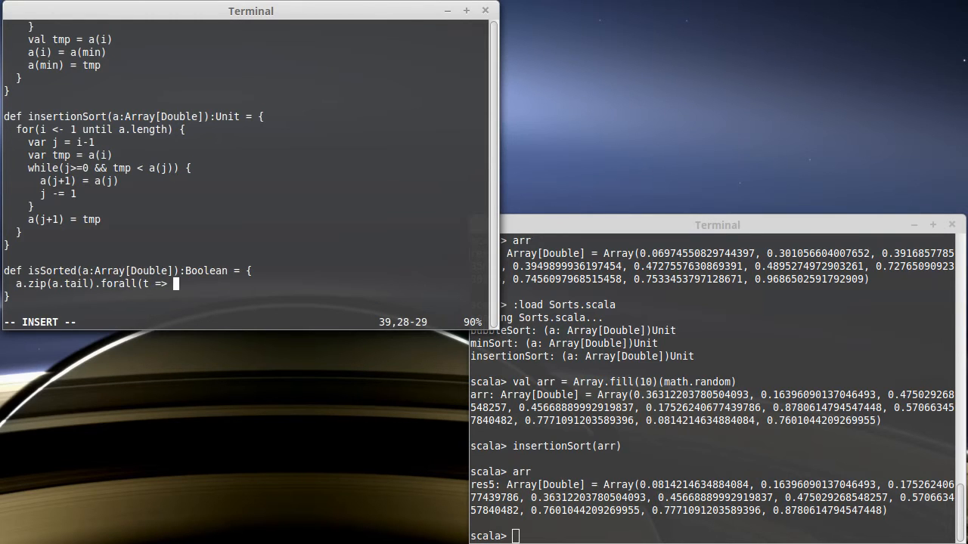
type("t")
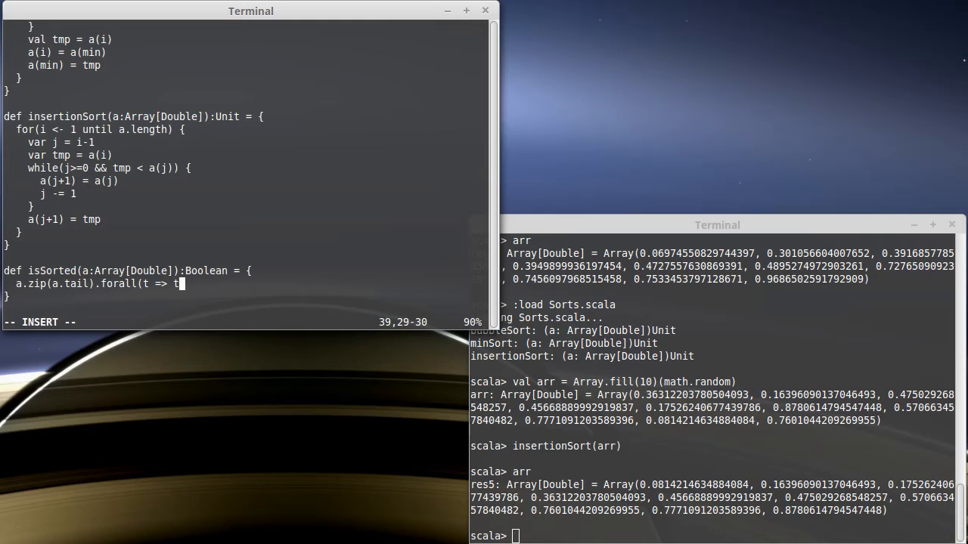
type("._1 <=")
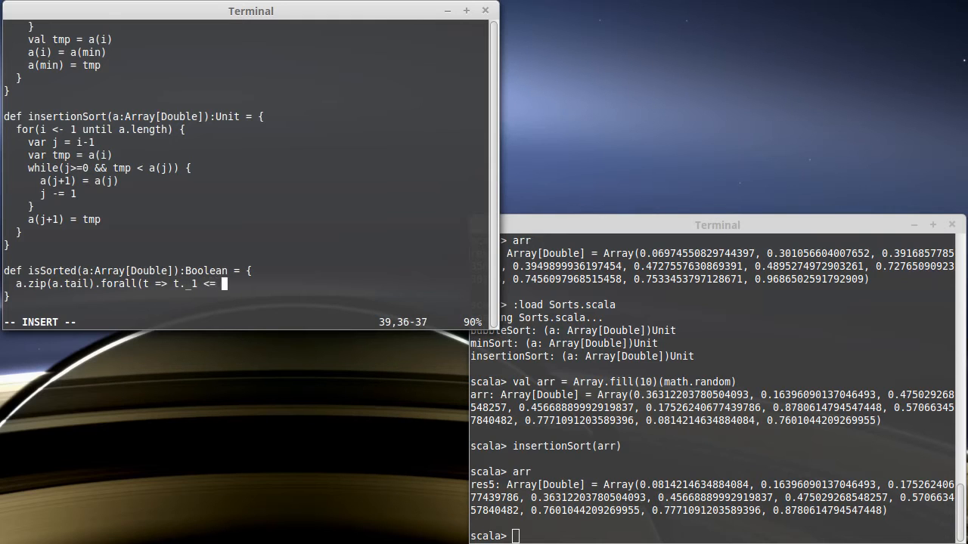
type("t._2)}")
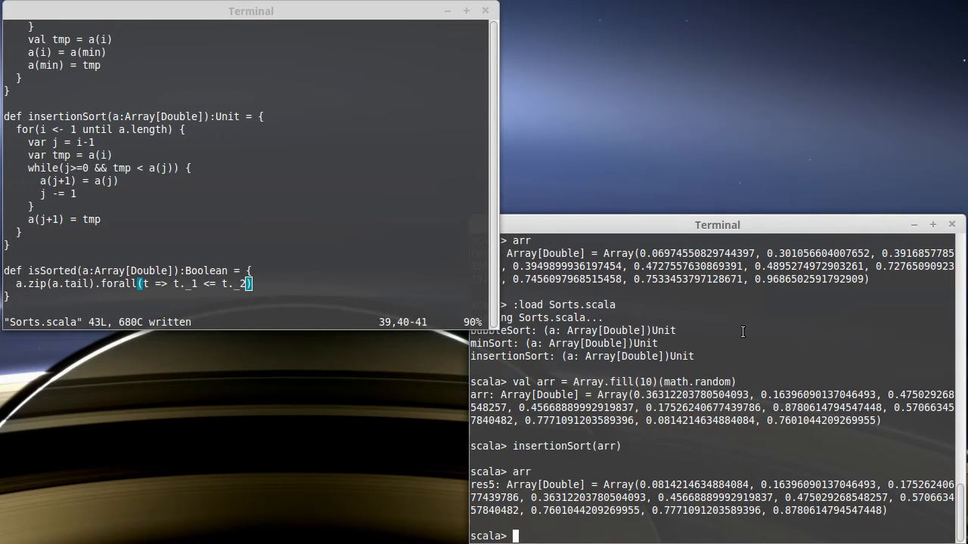
Run isSorted(arr) in the REPL and get true for the sorted array.
type("val arr = Array.fill(10)(math.random)")
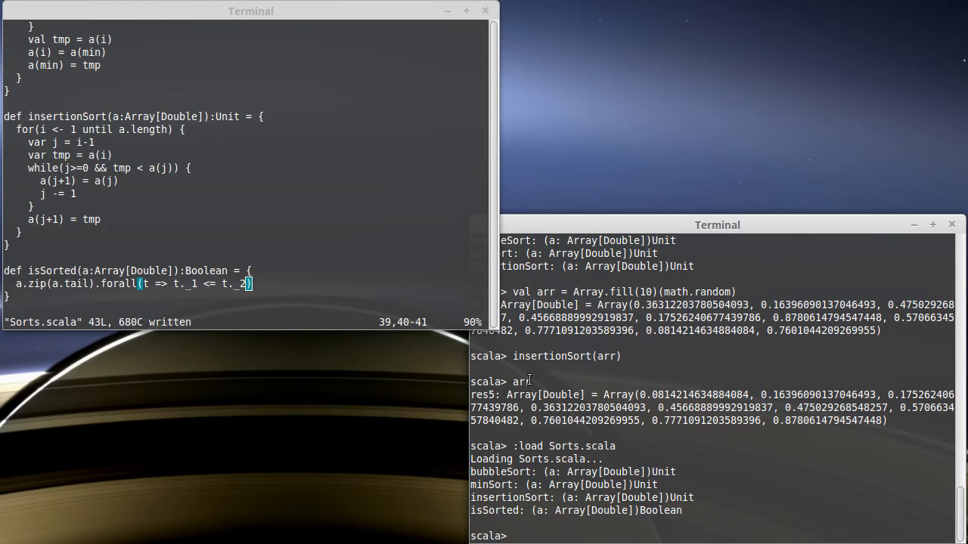
type("i")
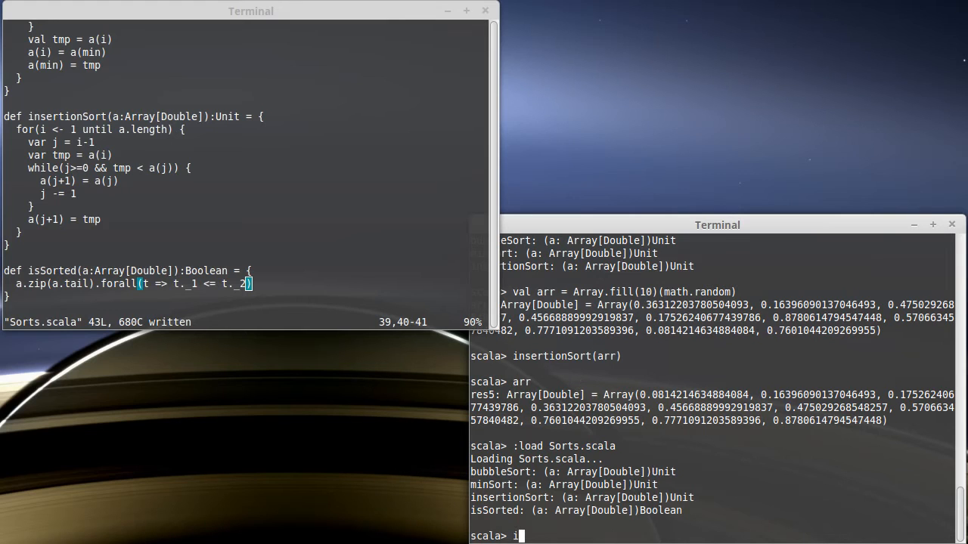
type("sSorted")
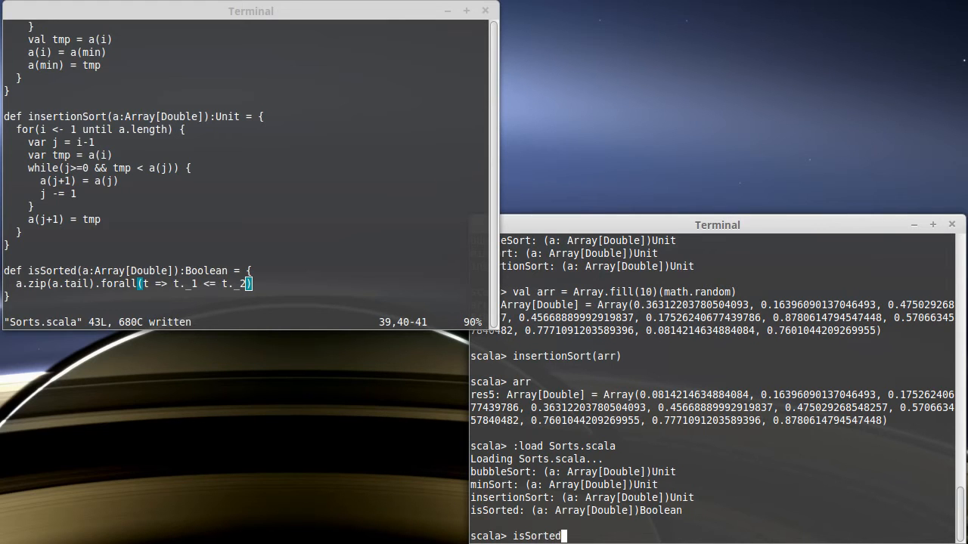
key("Return")
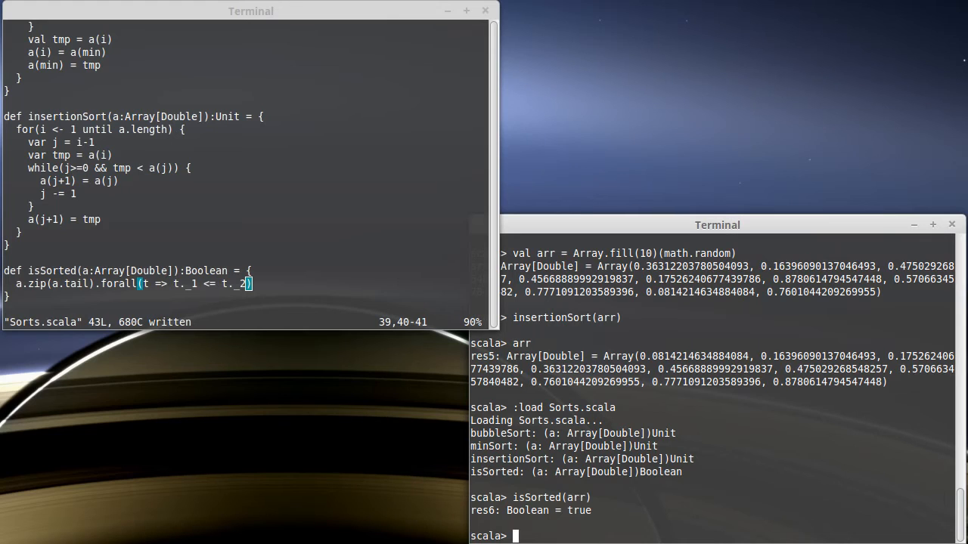
Enter isSorted(Array.fill(10)(math.random)) to test a fresh random array.
type("isSorted(A")
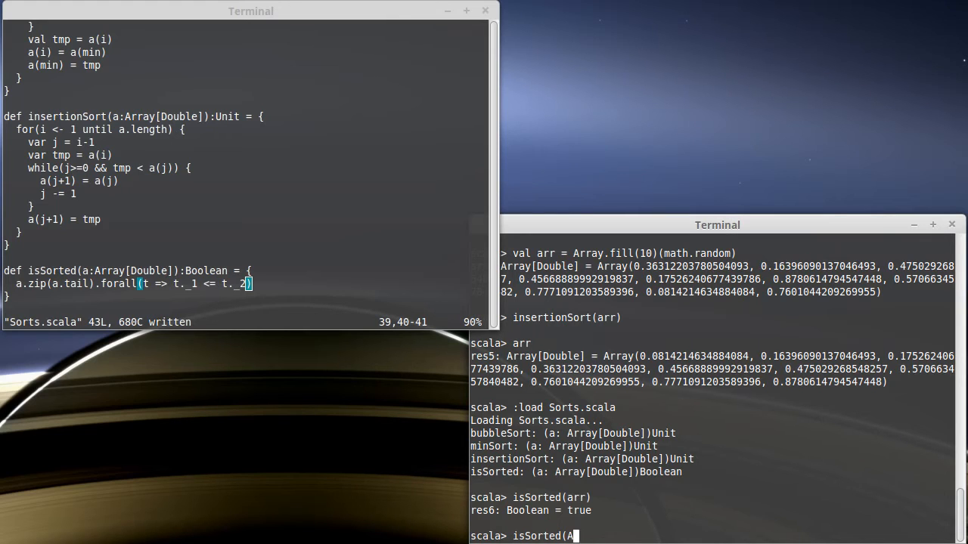
type("rray.fill")
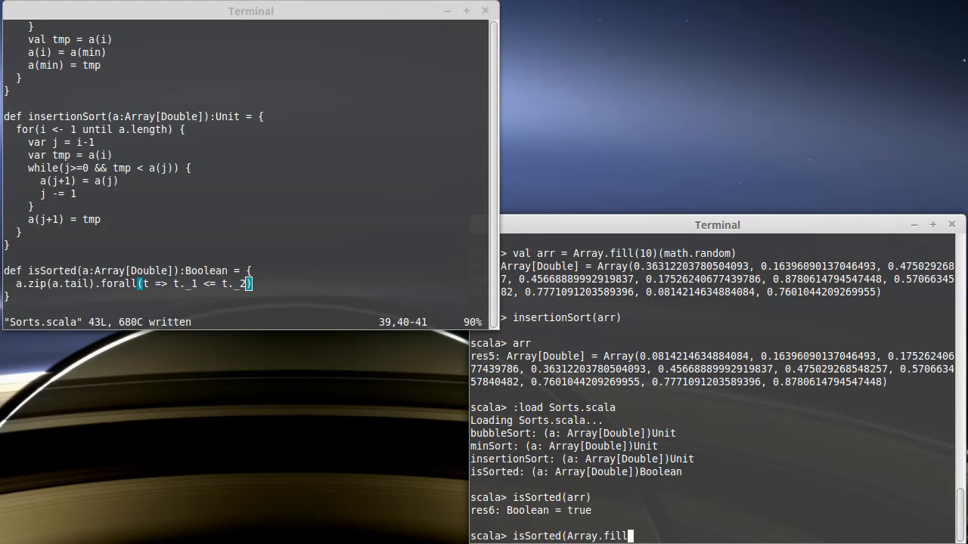
type("10)")
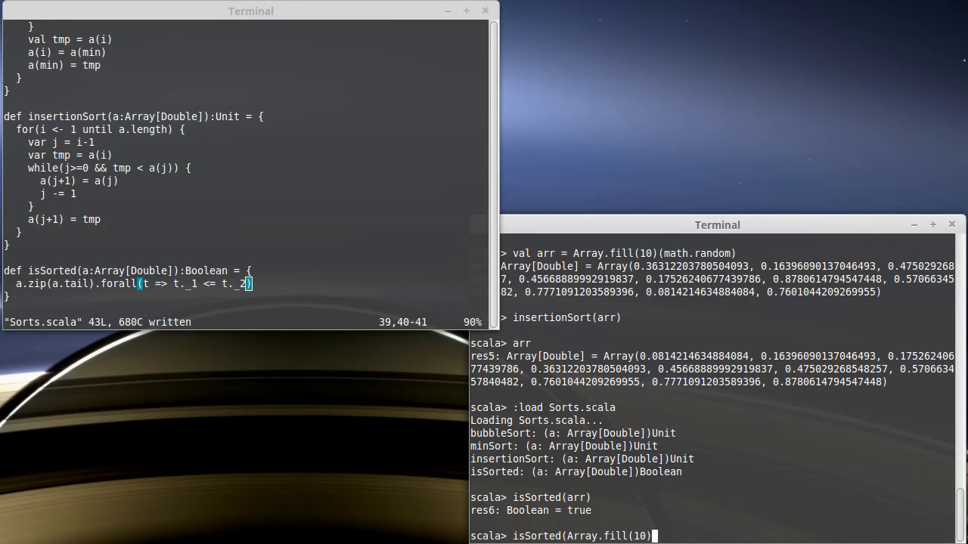
type("math.random))")
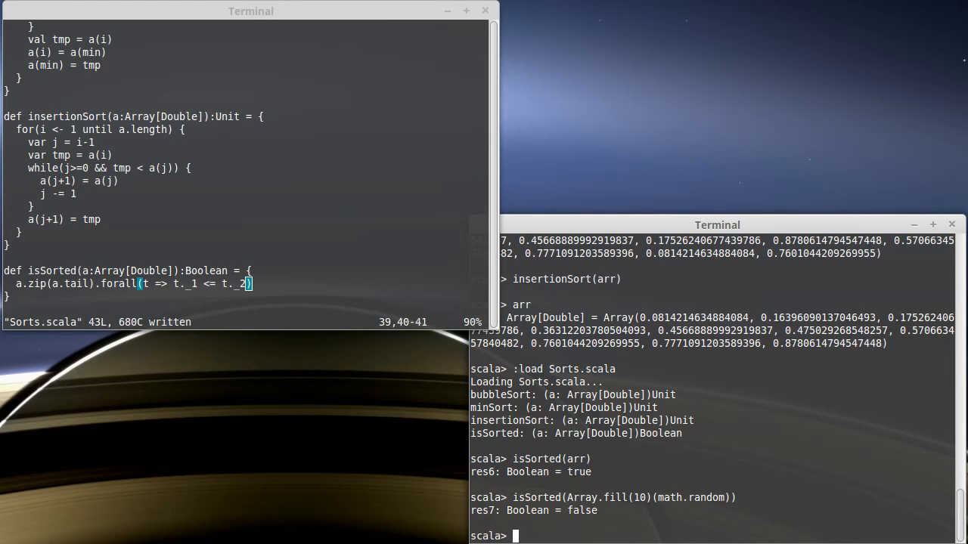
Place the cursor on the a.zip(a.tail).forall line and open a new line below it.
left_click(121, 287)
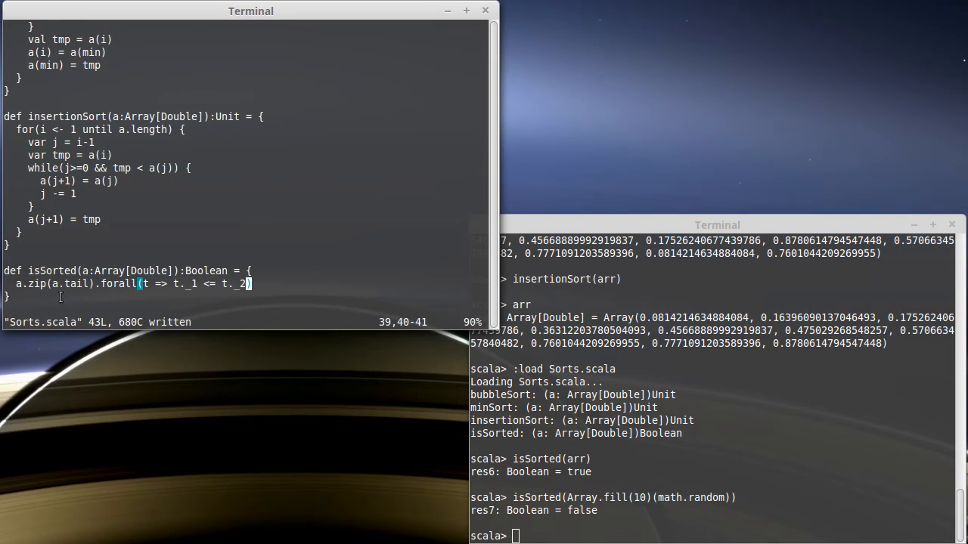
double_click(68, 284)
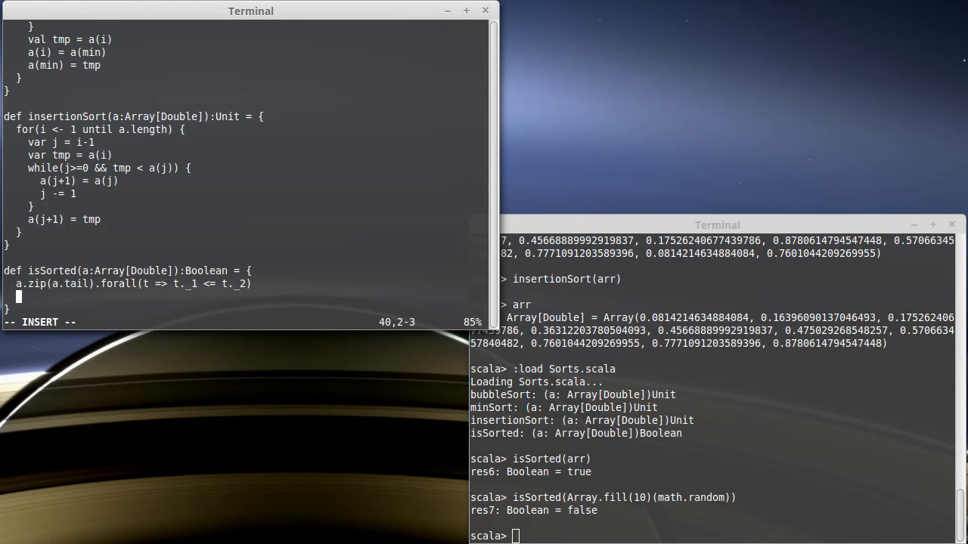
Write (a, a.tail).zipped.forall with an explicit (a, b) parameter pair.
type("(a.")
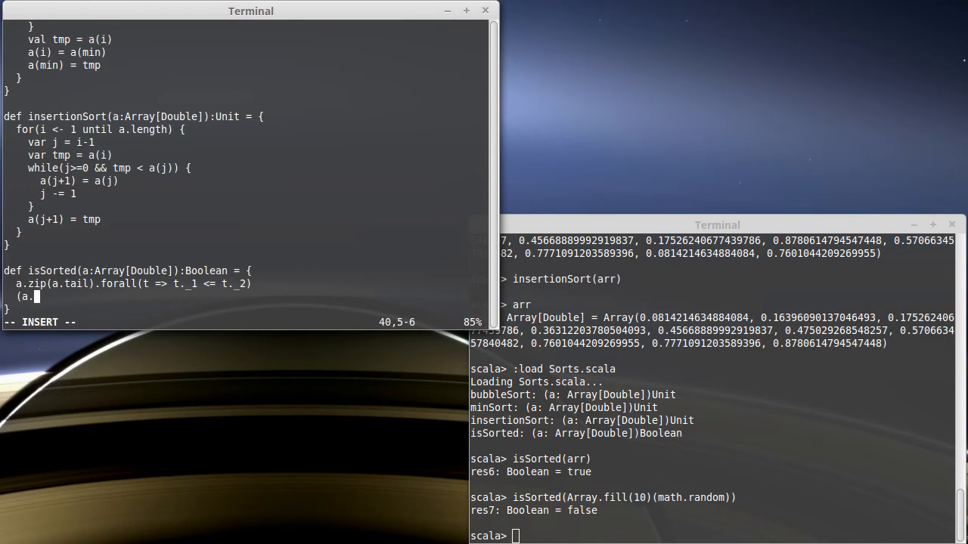
type("a.tail")
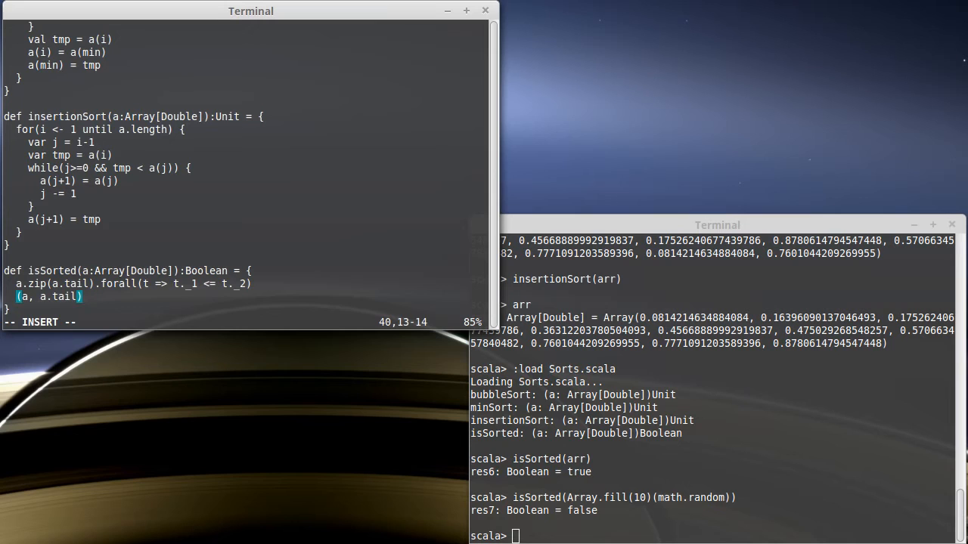
type(".zipped.")
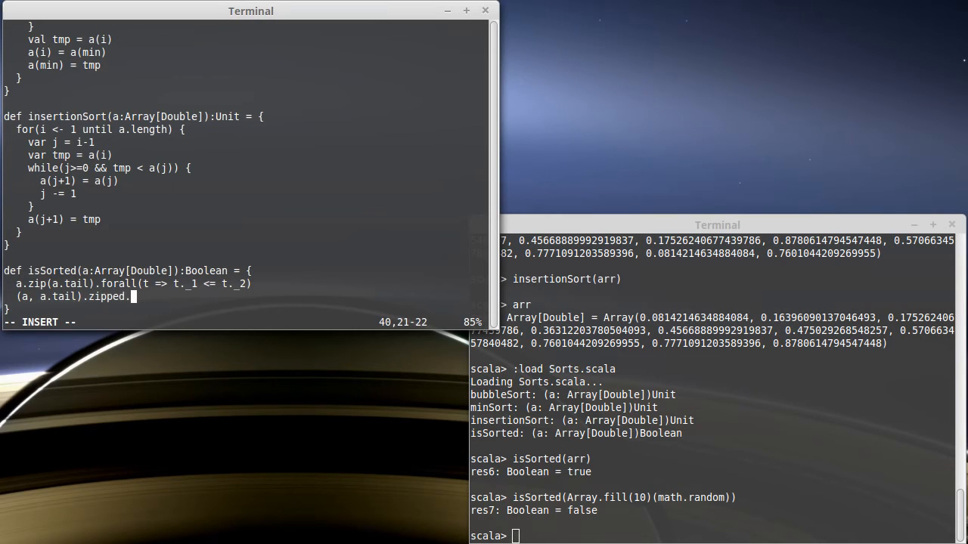
type("forall")
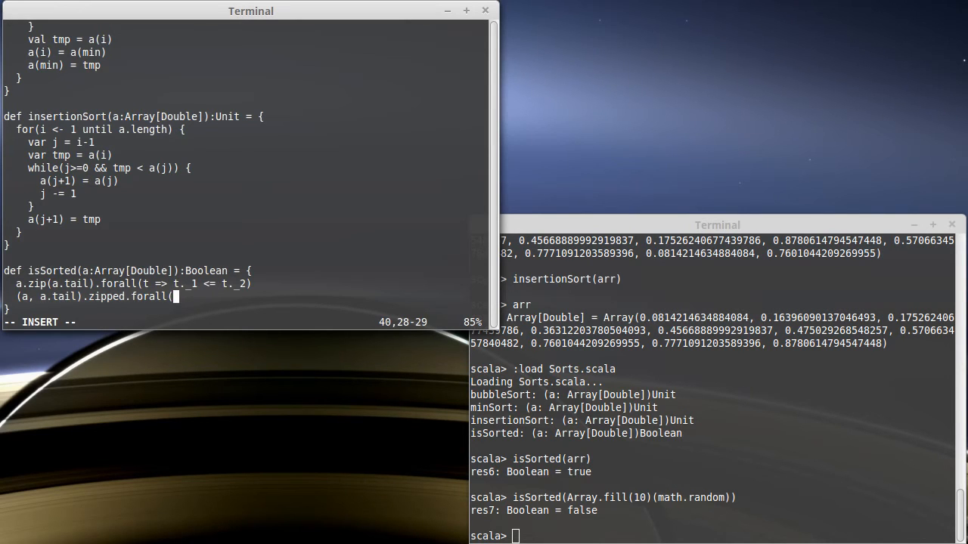
type("(")
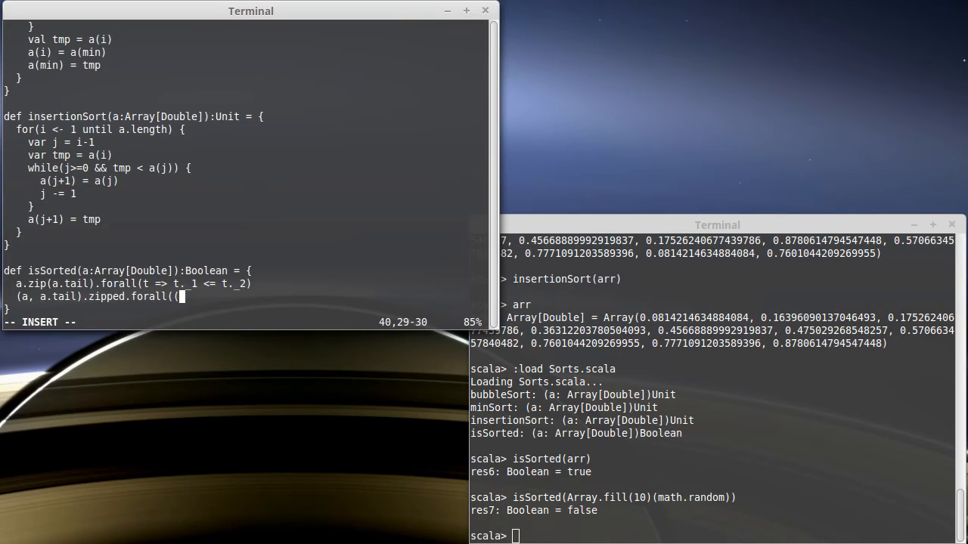
type("a,")
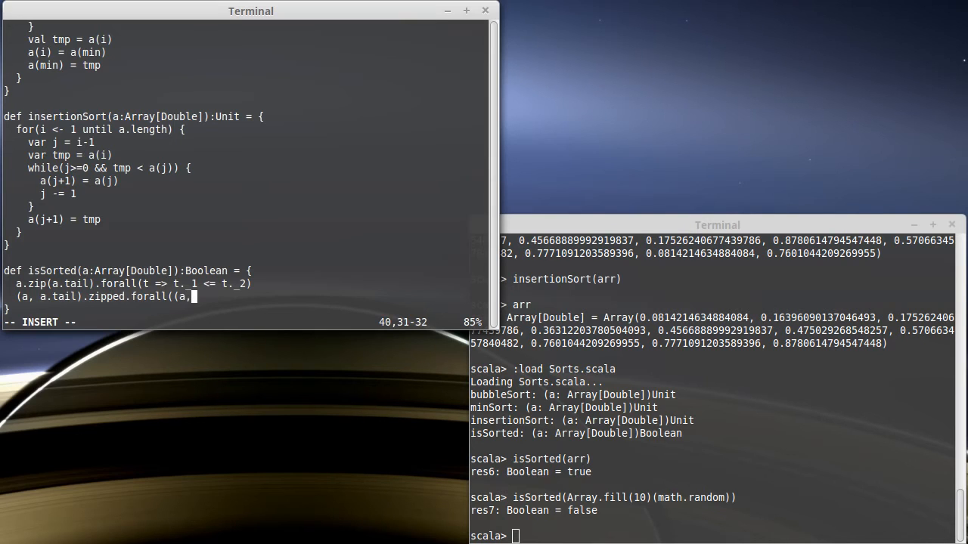
type("b) =>")
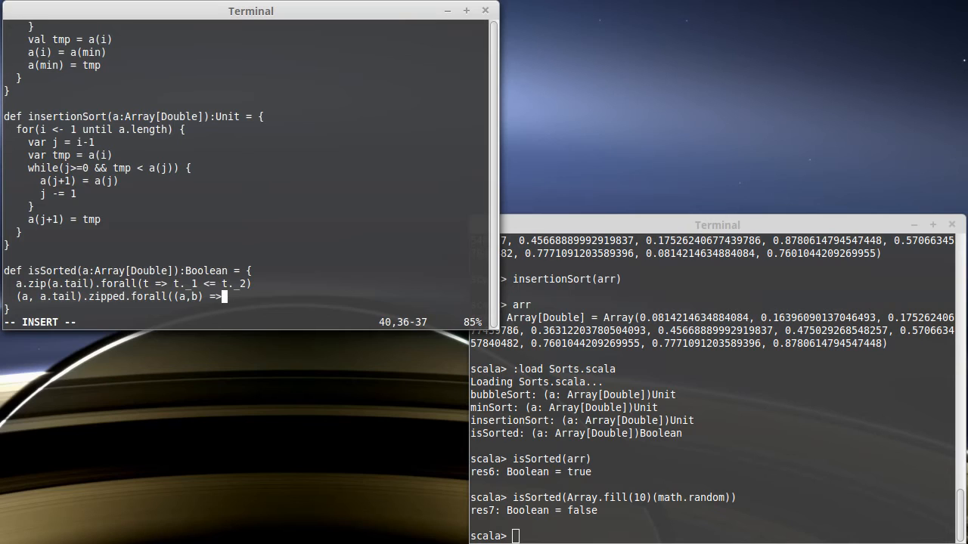
Finish the predicate as a <= b, shorten it to _ <= _, and queue :load Sorts.scala.
type("a")
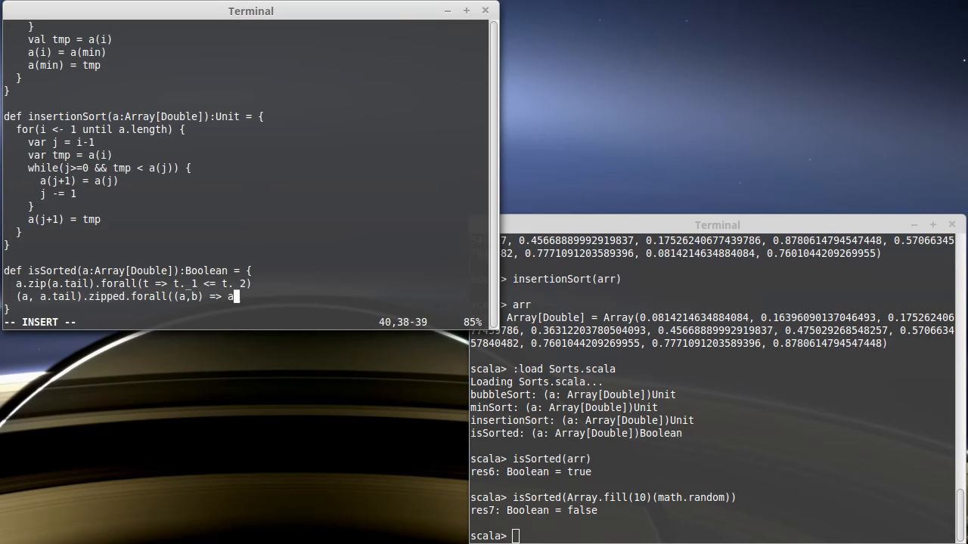
type("<= b")
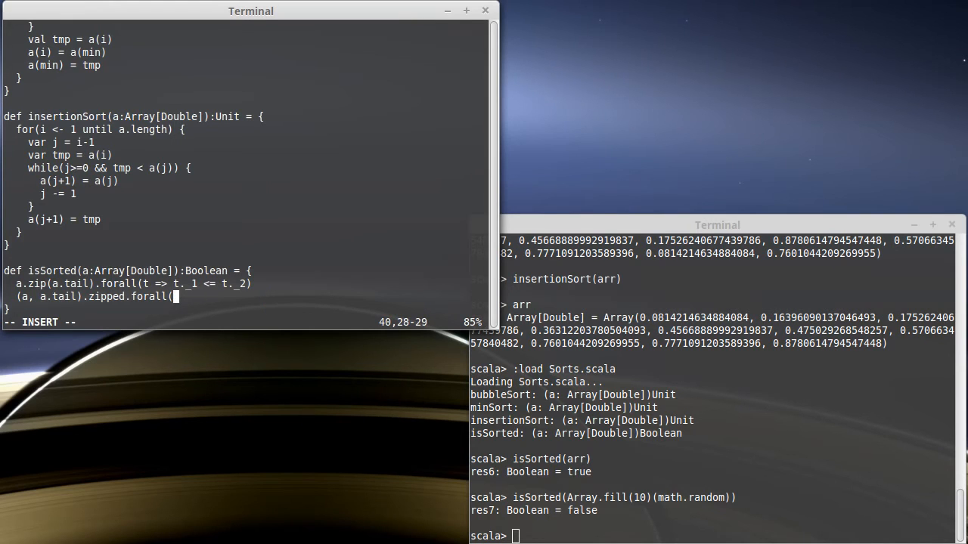
type("_ <= _")
left_click(130, 284)
type("//  ")
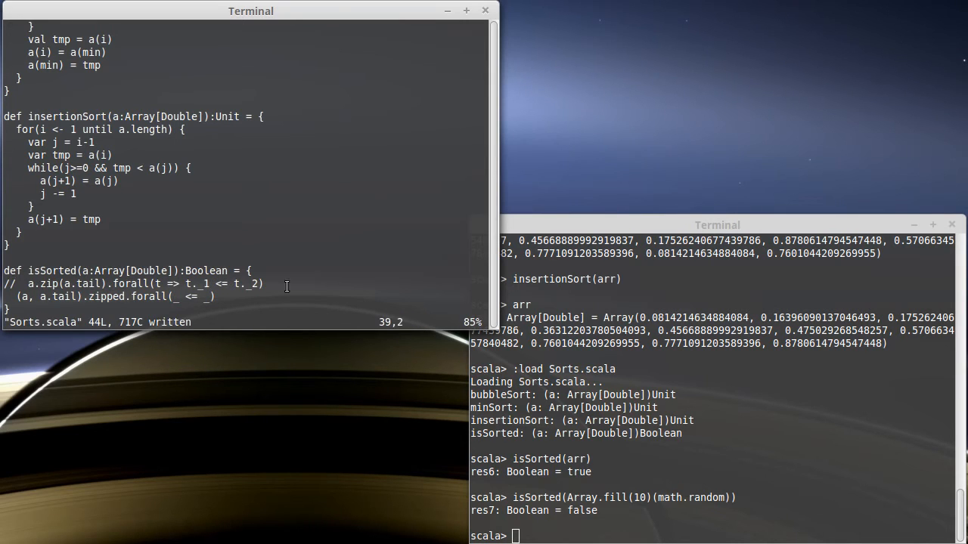
type(":load Sorts.scala")
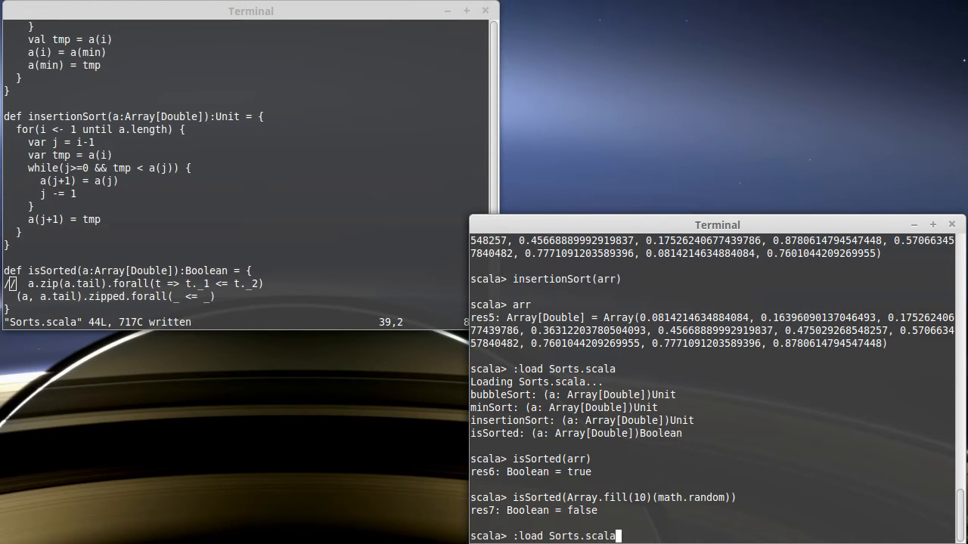
Reload Sorts.scala and rerun the recalled isSorted tests: true for arr, false for random.
key("Return")
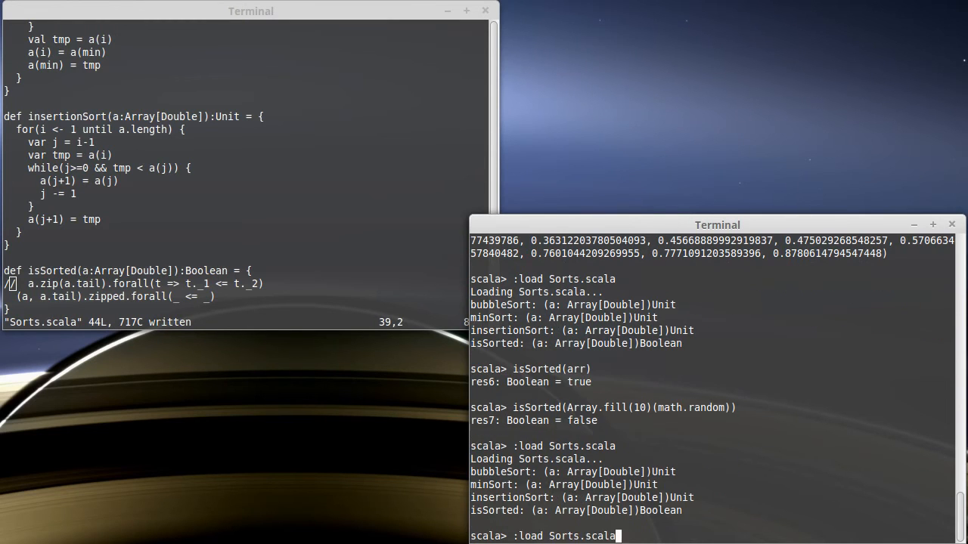
key("Return")
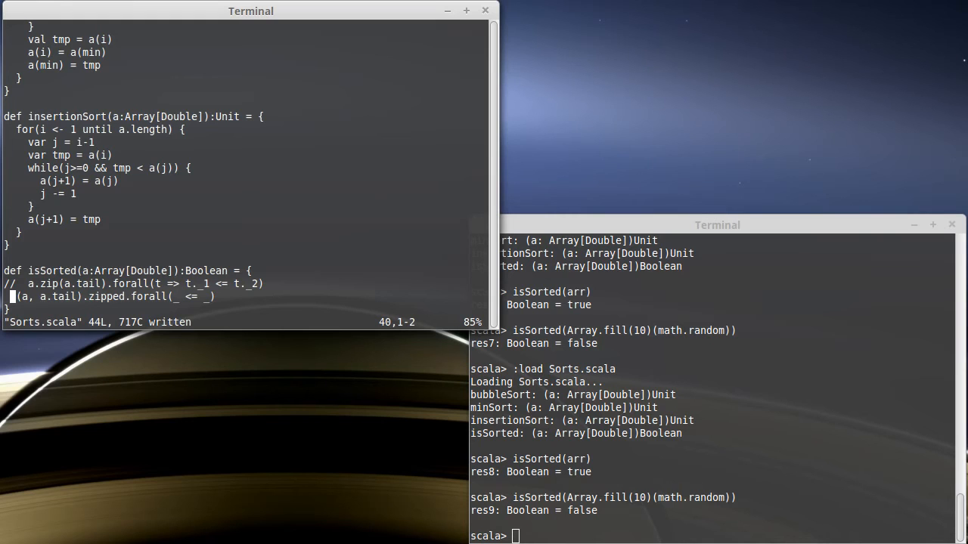
mouse_move(306, 307)
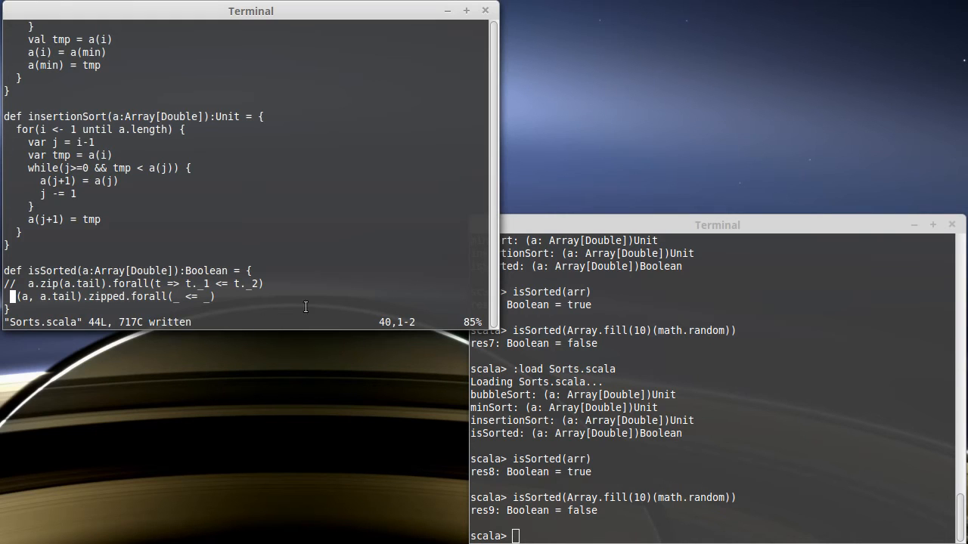
Enter isSorted(Array(1.0,1.0,1.0,1.0,1.0,1.0)) and confirm it returns true.
type("i")
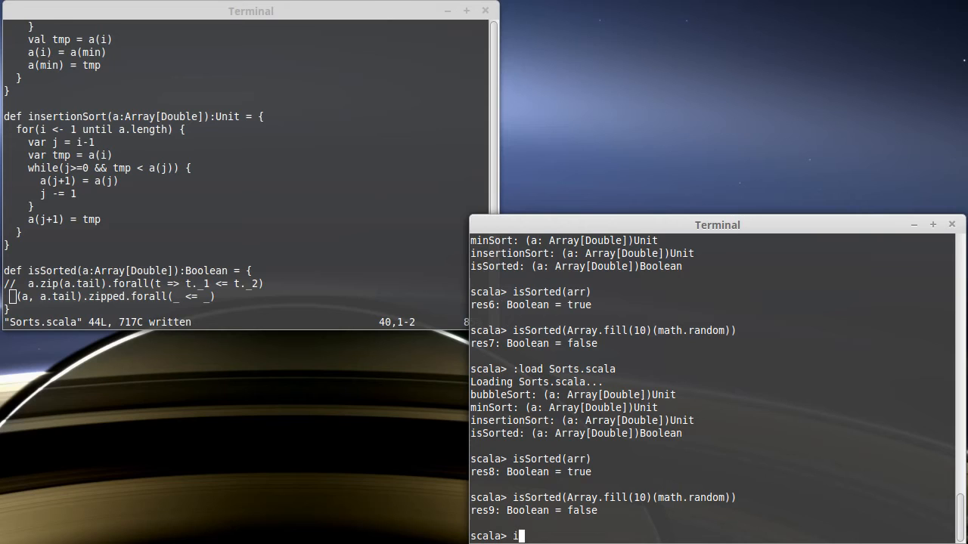
type("sSorted(")
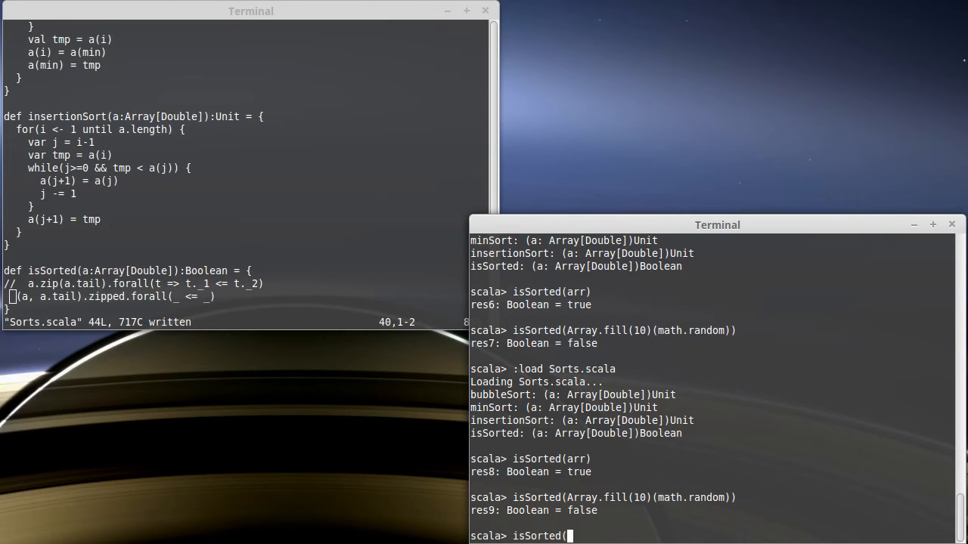
type("Array")
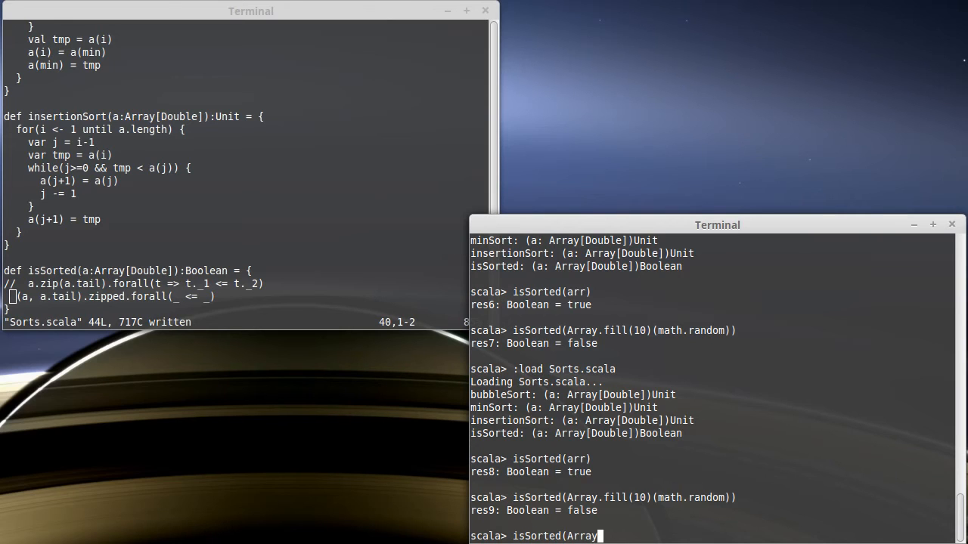
type("(")
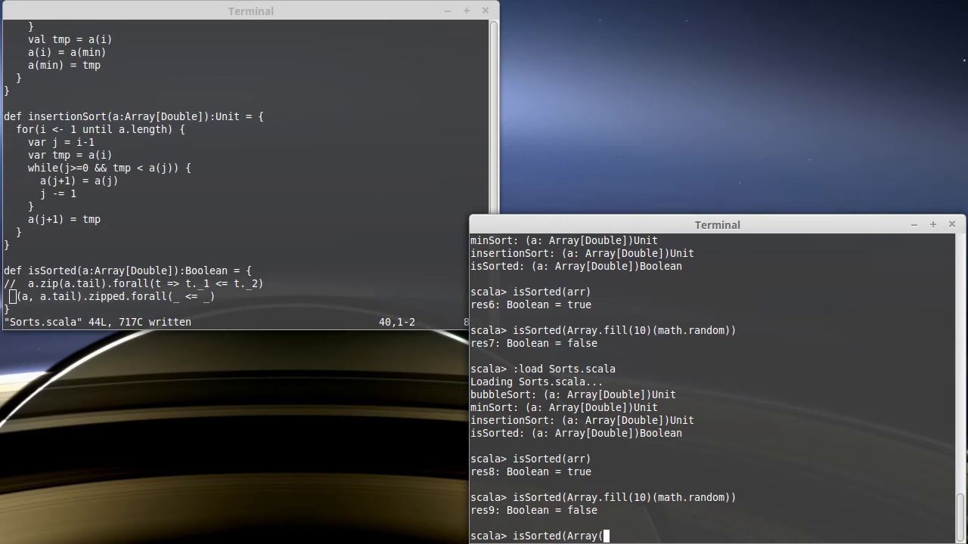
type("1.0,1.0,1.0,1.0,1.0")
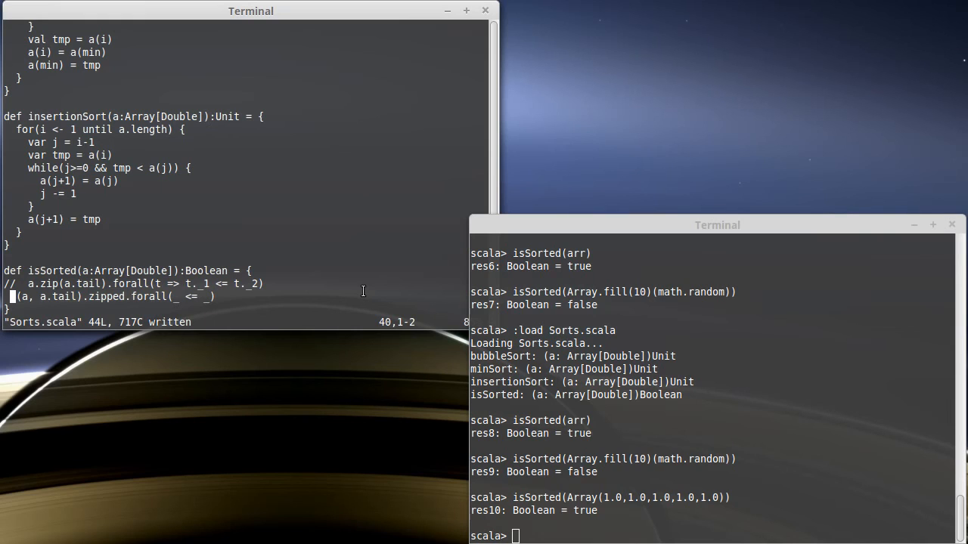
mouse_move(160, 199)
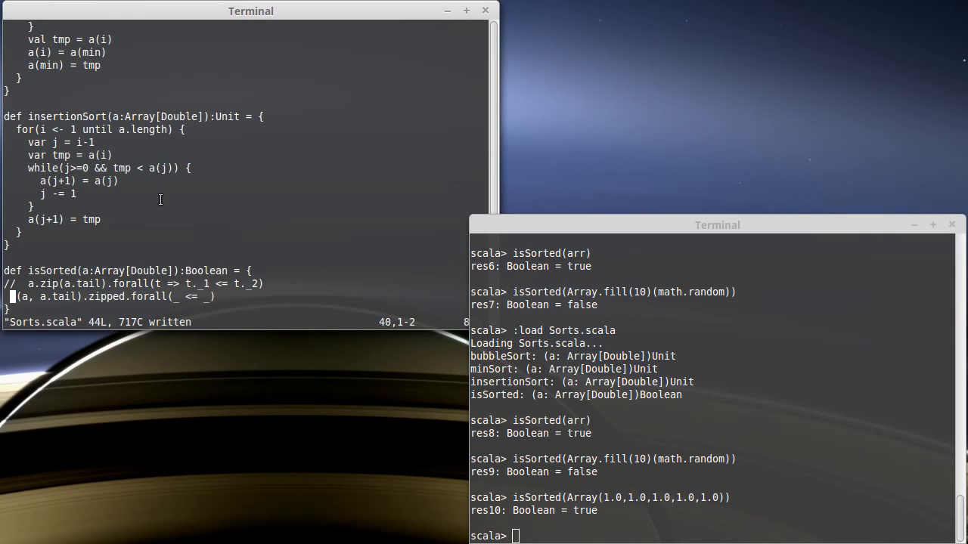
mouse_move(130, 196)
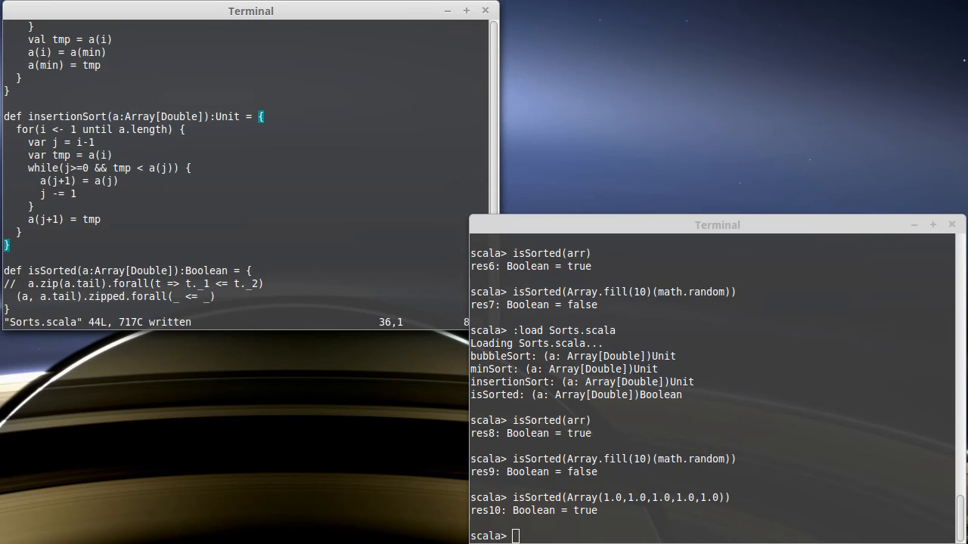
scroll("up", 3)
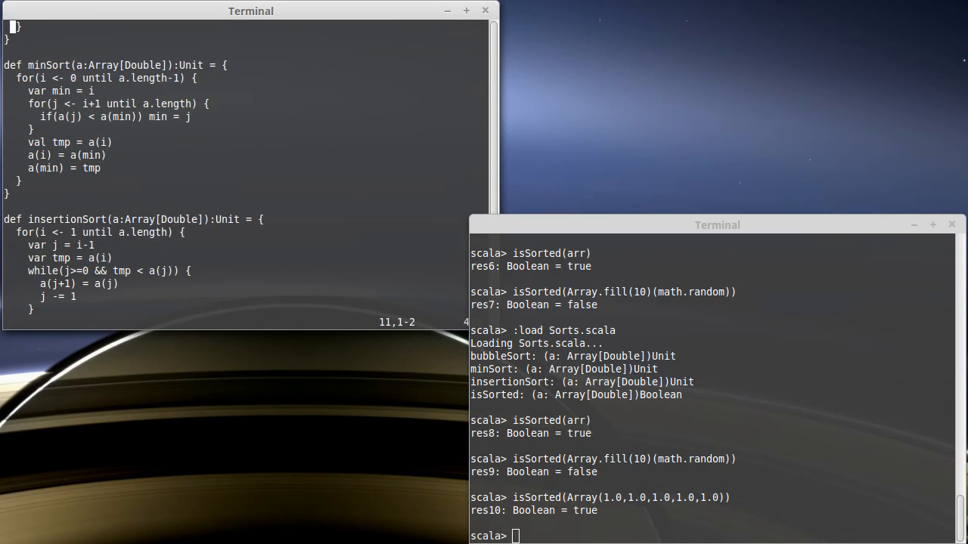
scroll("up", 3)
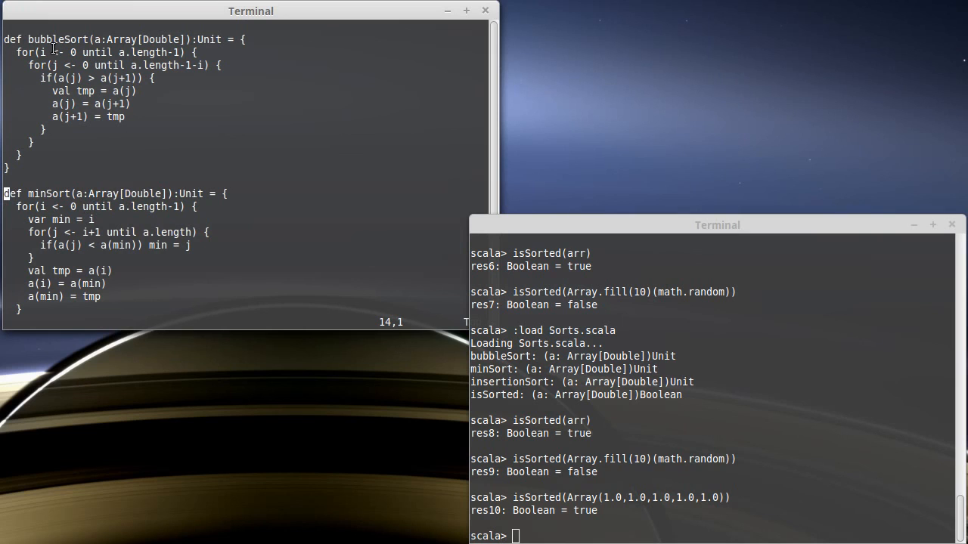
mouse_move(42, 39)
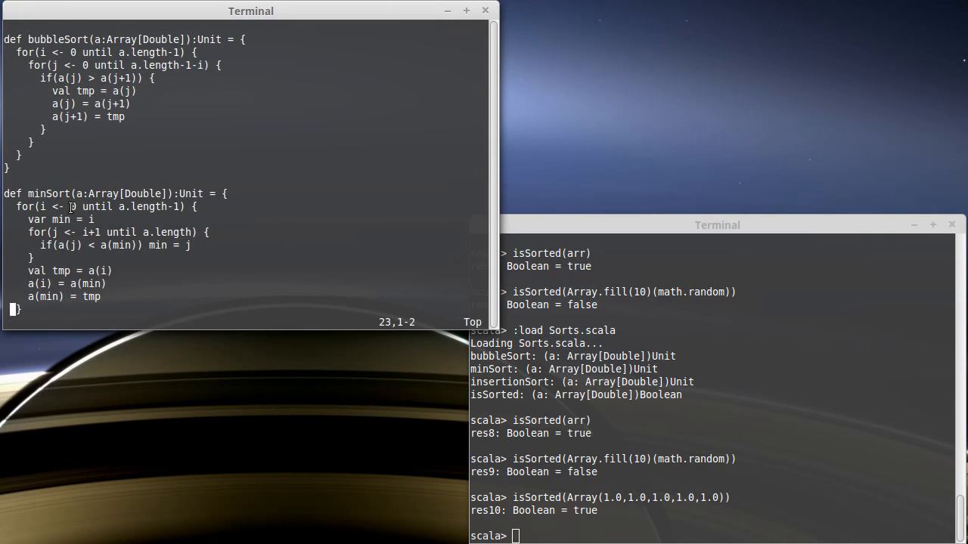
scroll("down", 3)
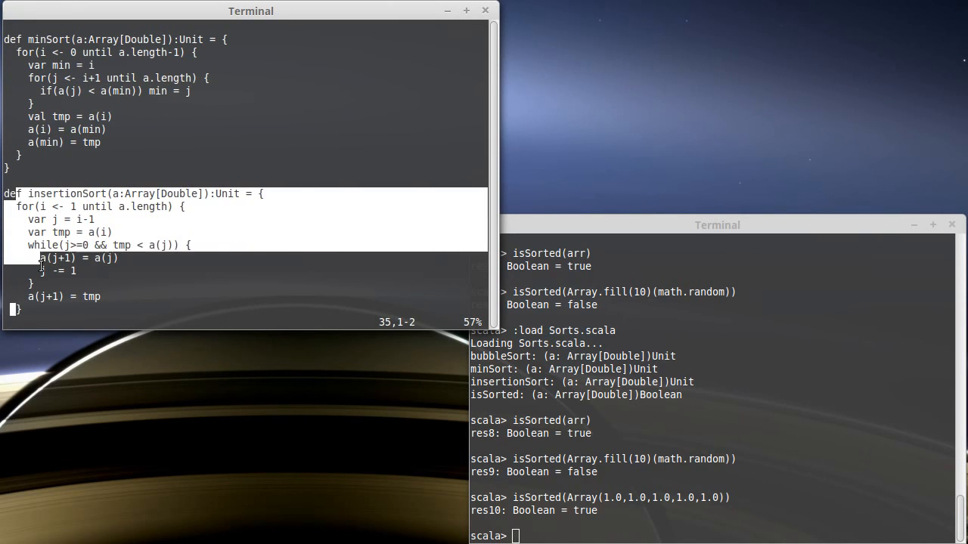
scroll("down", 3)
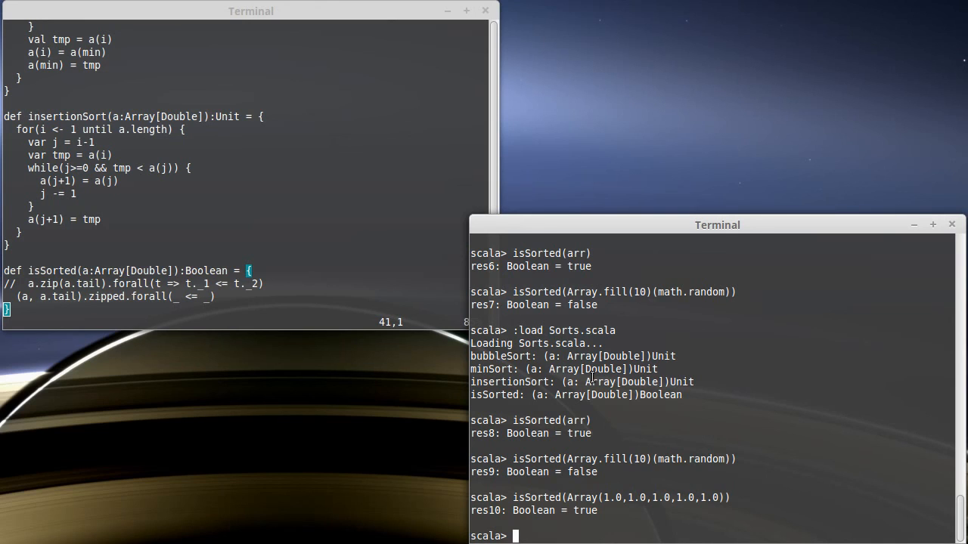
mouse_move(799, 496)
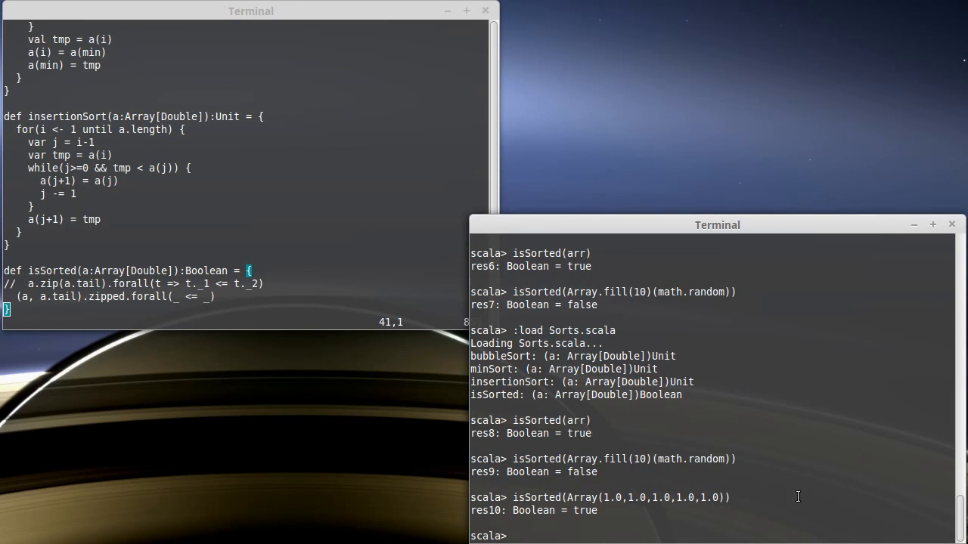